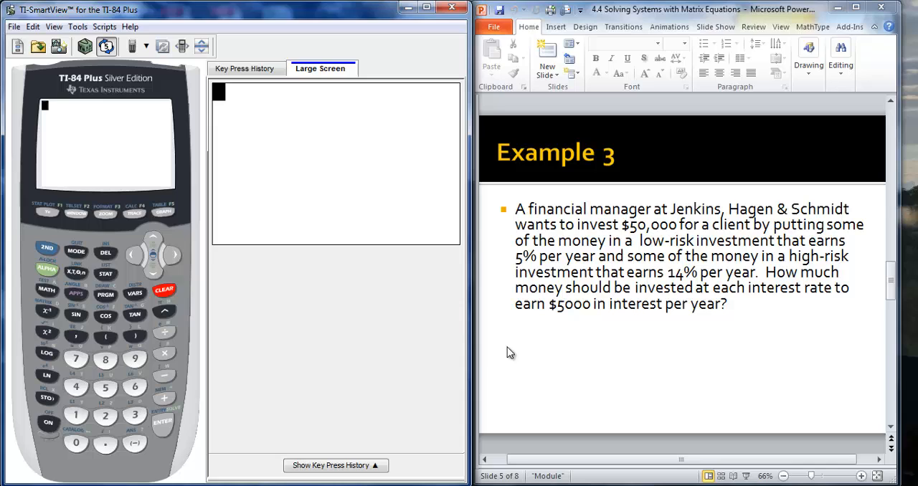
mouse_move(456, 326)
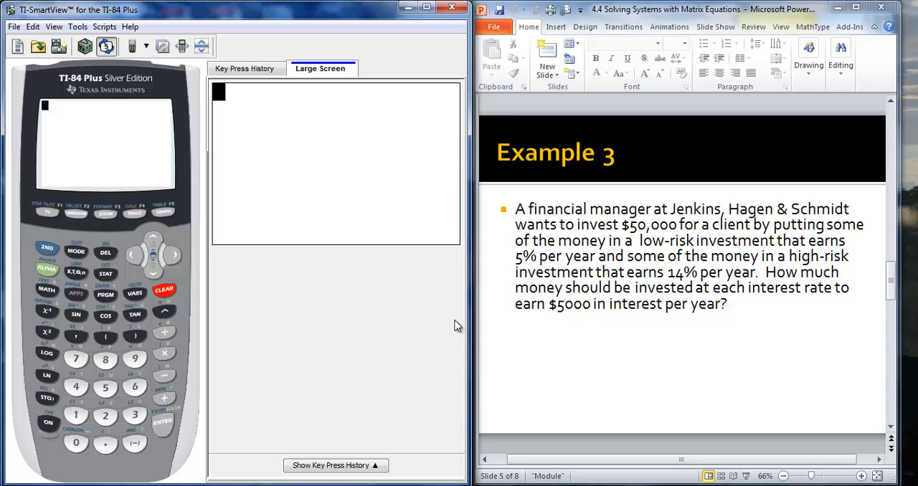
mouse_move(461, 235)
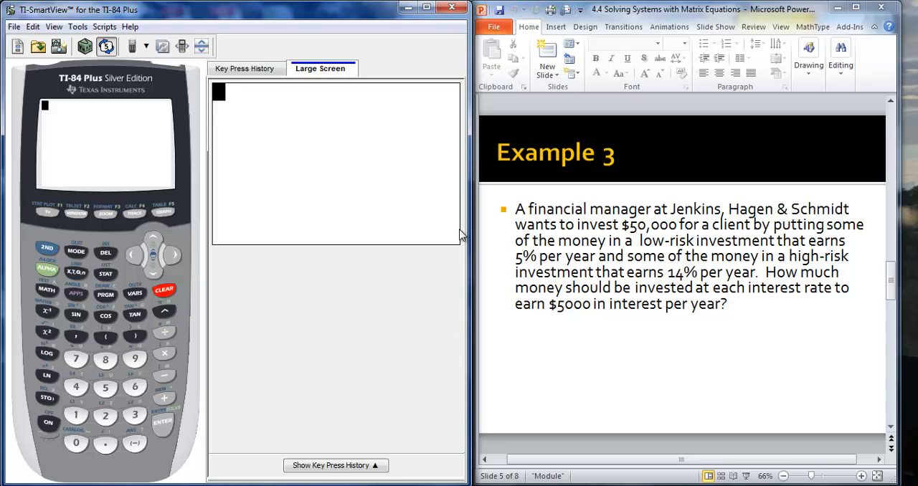
mouse_move(452, 235)
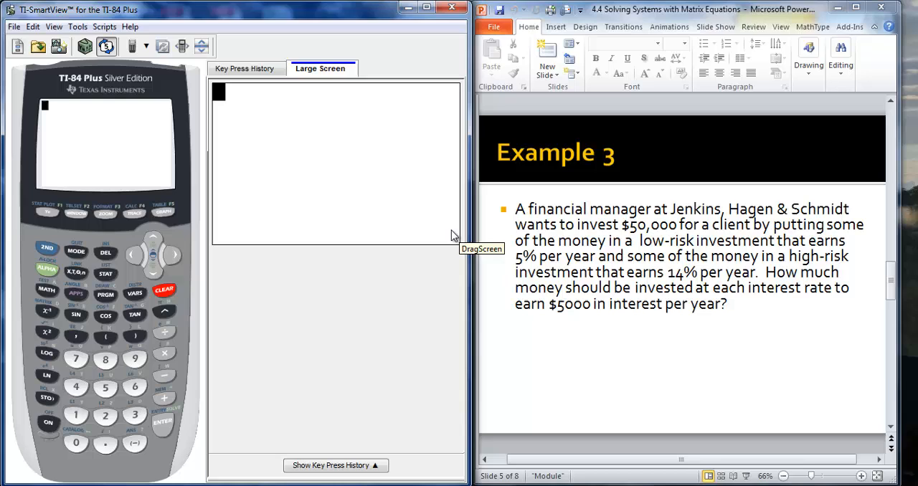
mouse_move(510, 323)
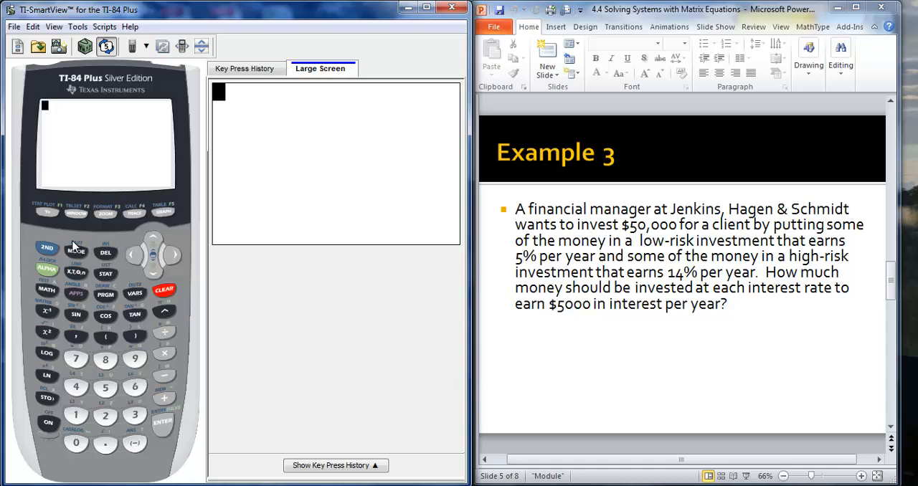
Step: Define matrix [A] as 2×2 with entries 1, 1, .05, .14 via the MATRIX EDIT menu
left_click(44, 250)
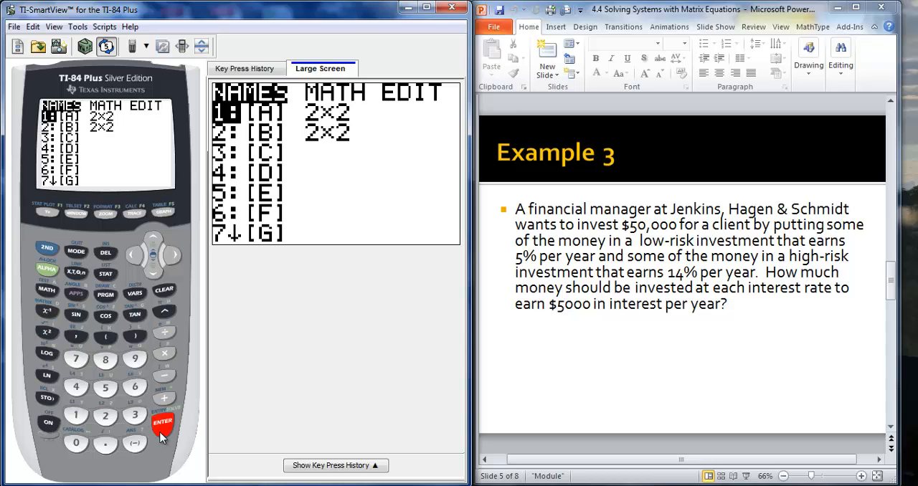
left_click(162, 425)
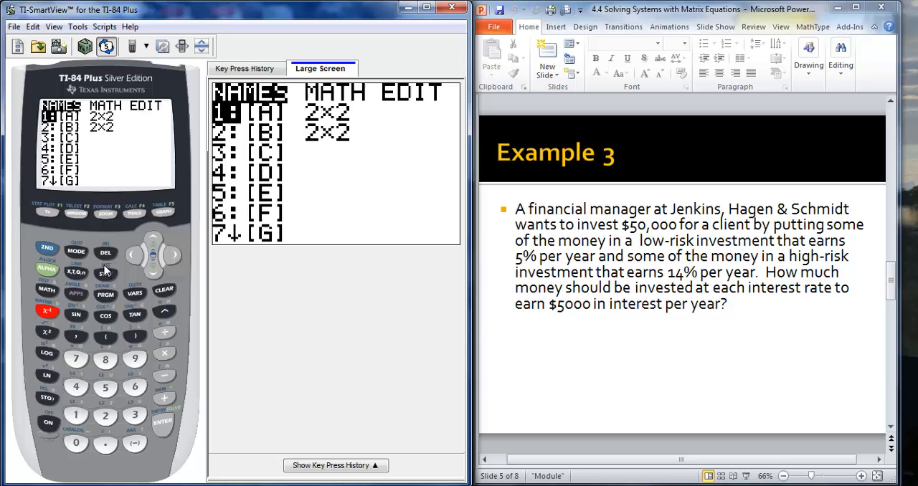
left_click(172, 256)
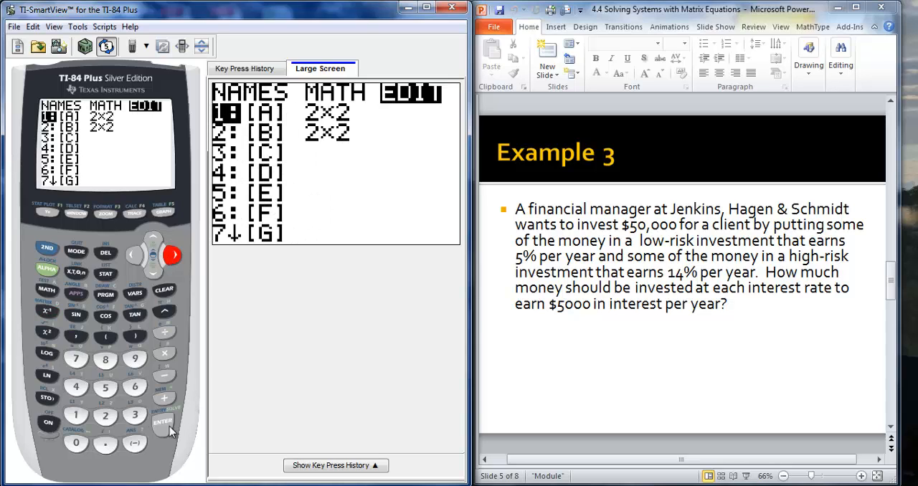
left_click(162, 422)
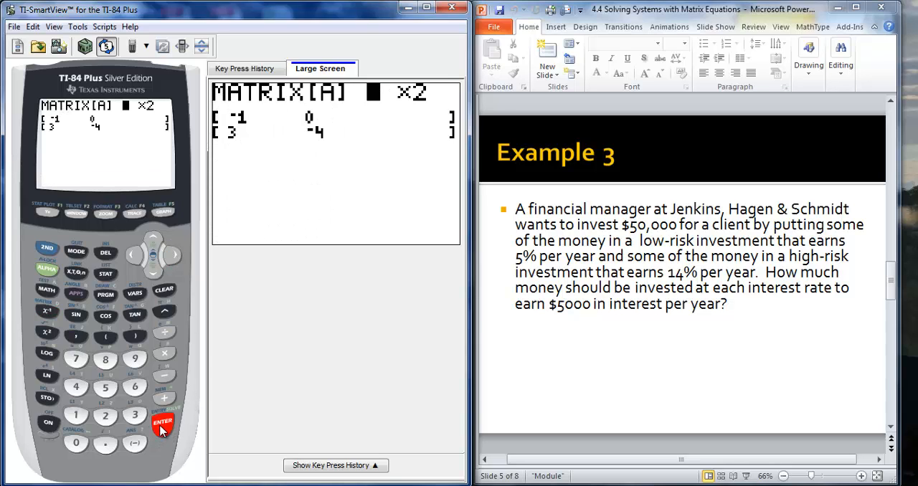
left_click(160, 423)
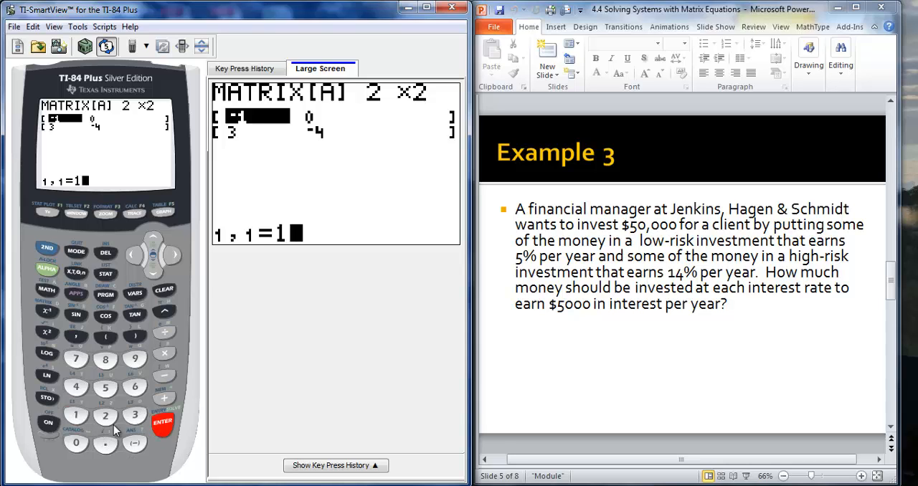
left_click(159, 427)
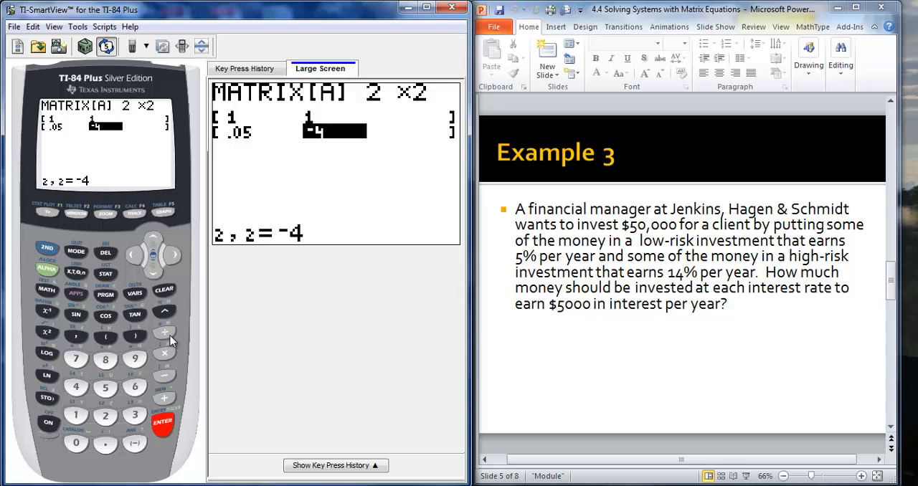
mouse_move(171, 372)
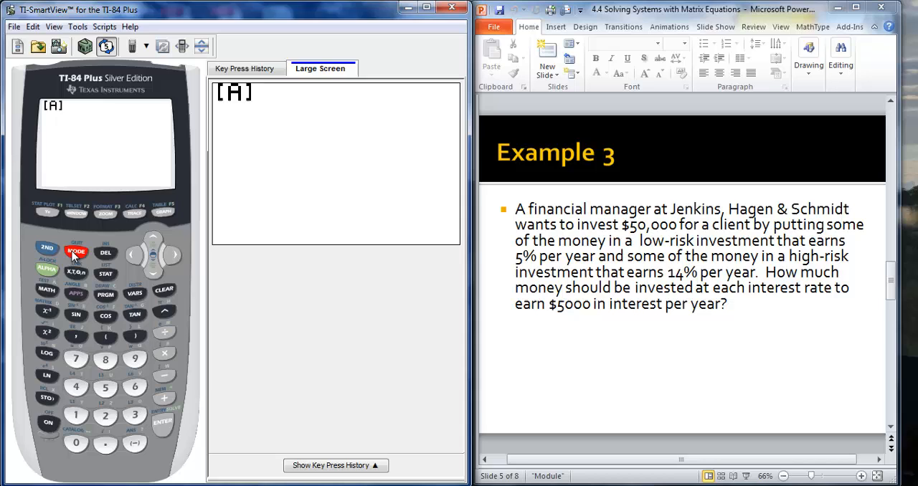
Step: Define matrix [B] as a 2×1 column holding 50000 and 5000, then return home
left_click(76, 252)
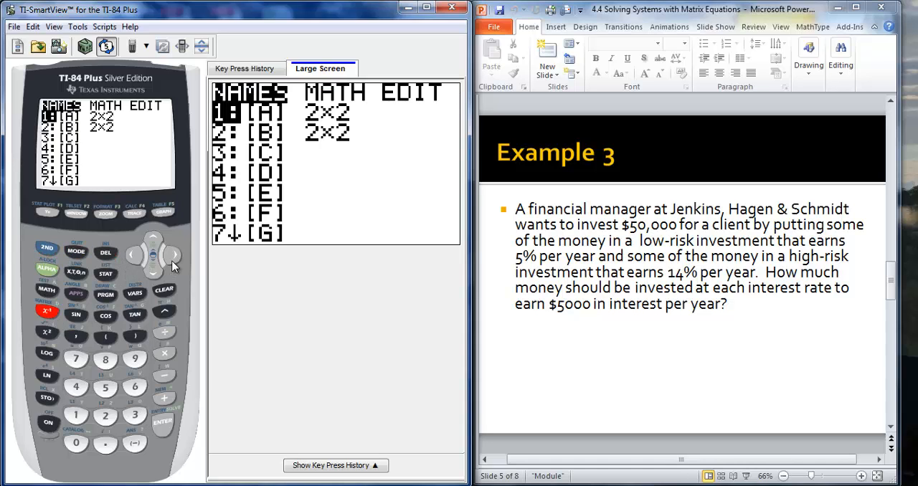
left_click(172, 256)
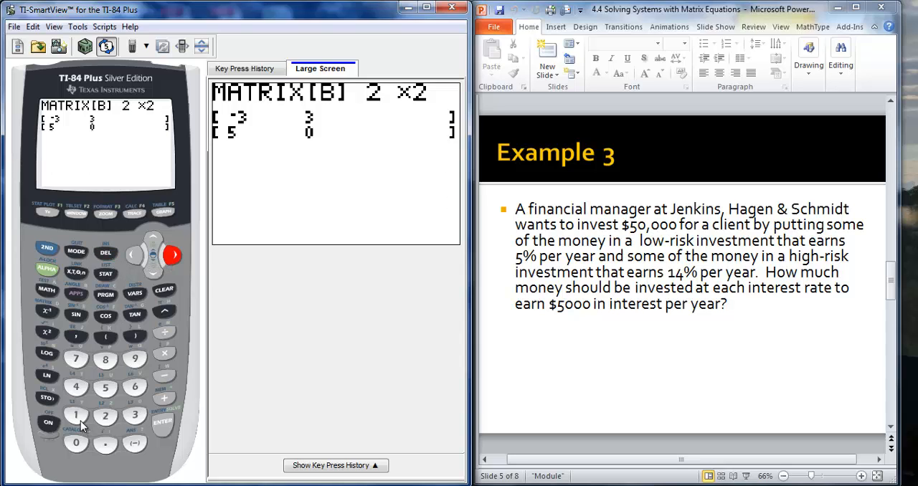
left_click(164, 420)
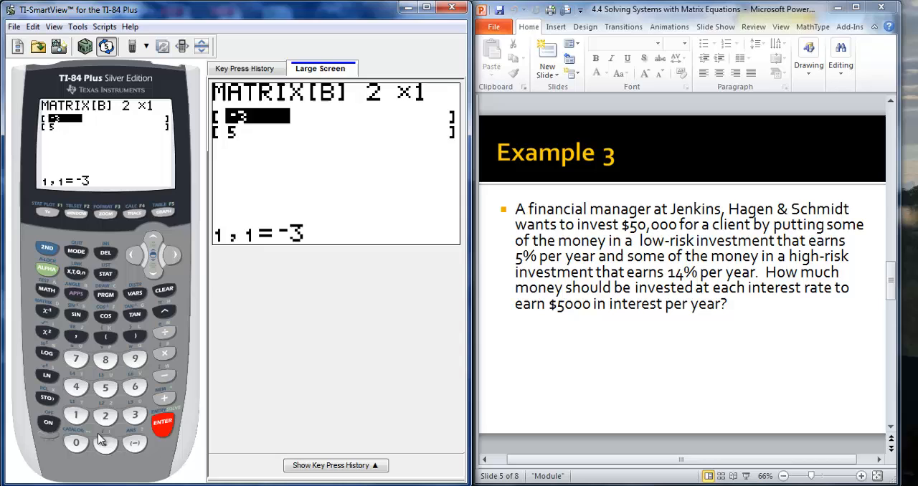
left_click(74, 441)
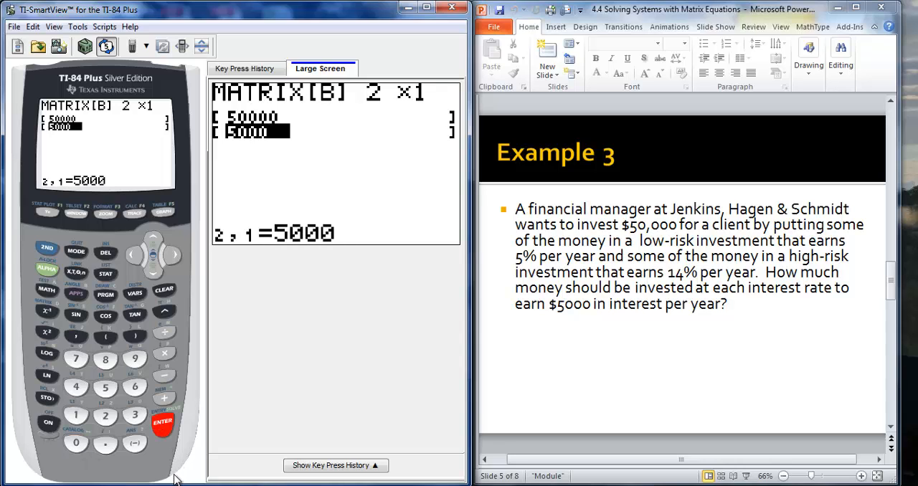
mouse_move(43, 251)
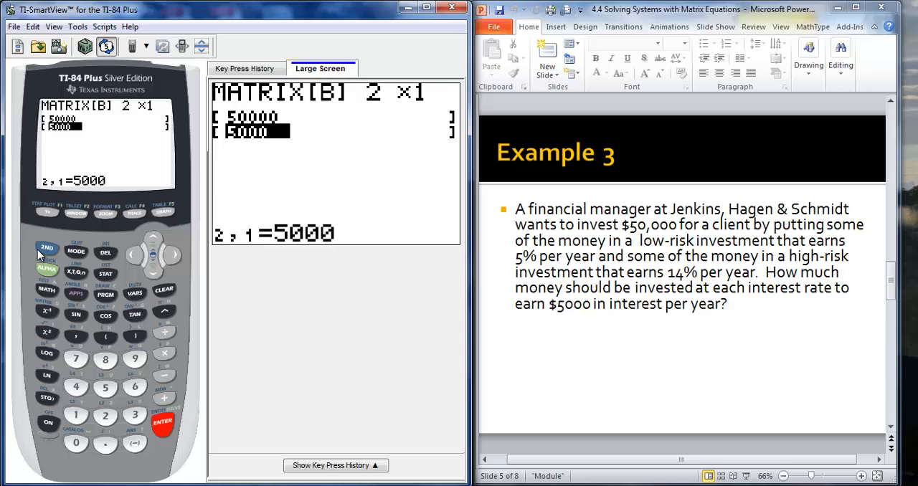
left_click(75, 249)
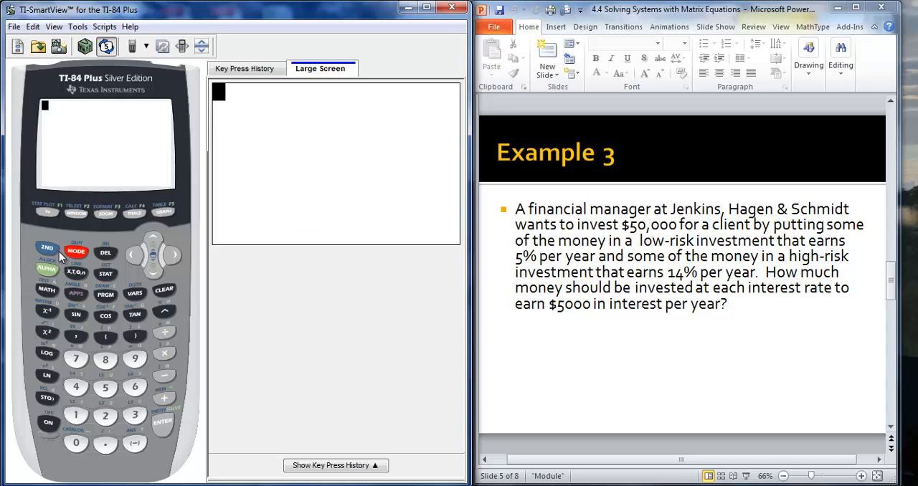
Step: Evaluate [A]⁻¹*[B] on the home screen, giving 22222.22222 and 27777.77778
left_click(44, 251)
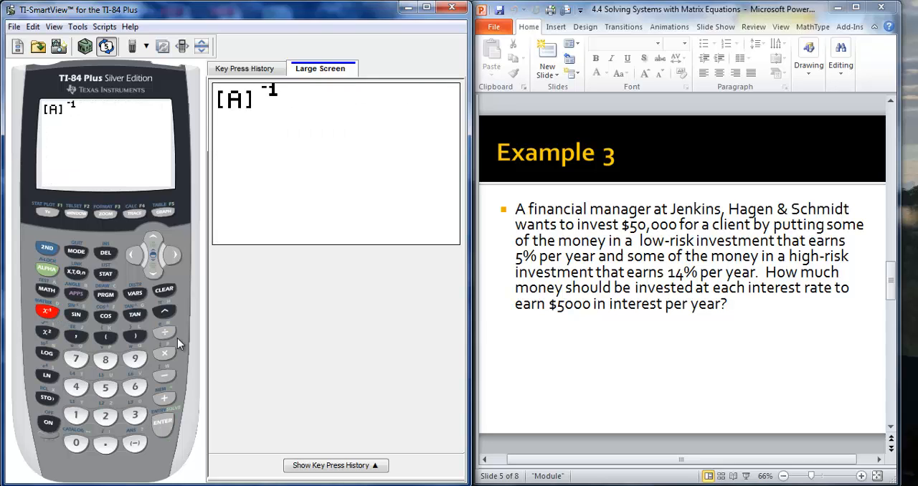
left_click(164, 352)
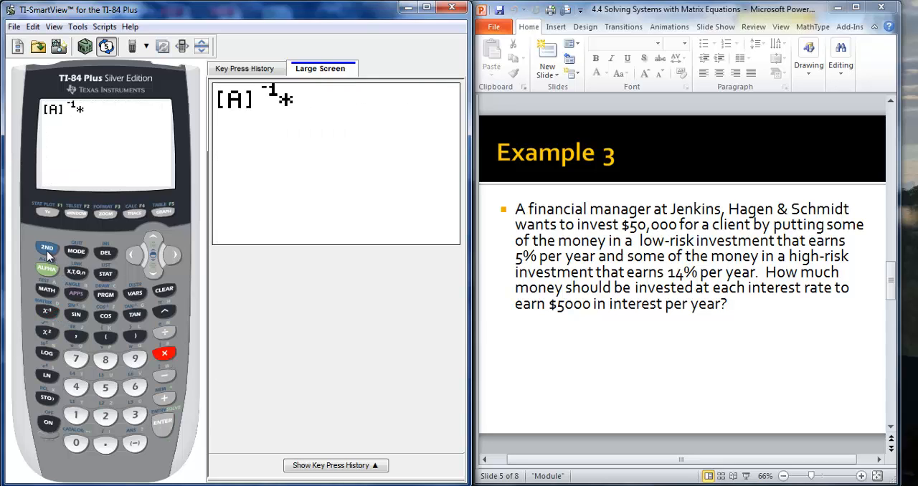
left_click(44, 312)
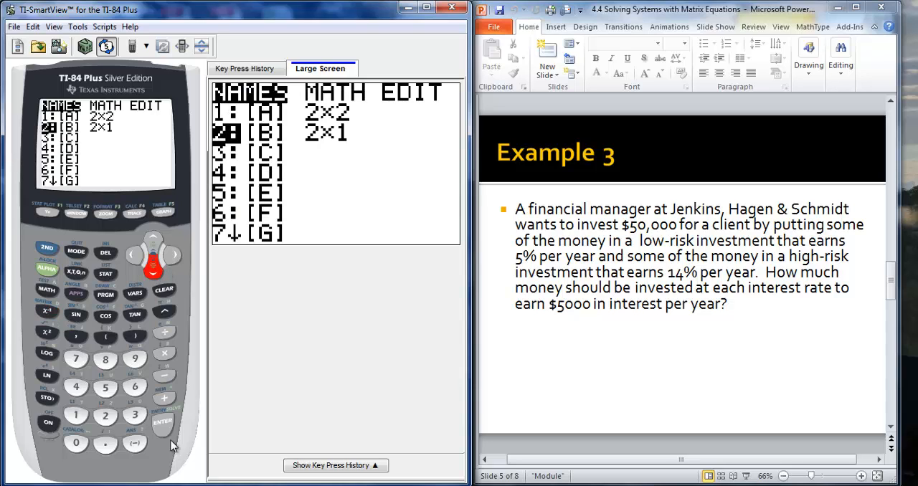
left_click(162, 422)
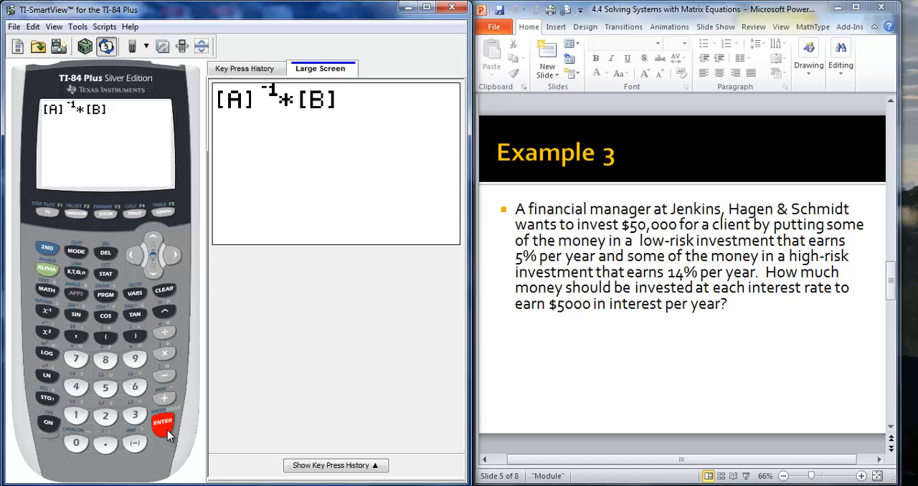
left_click(162, 423)
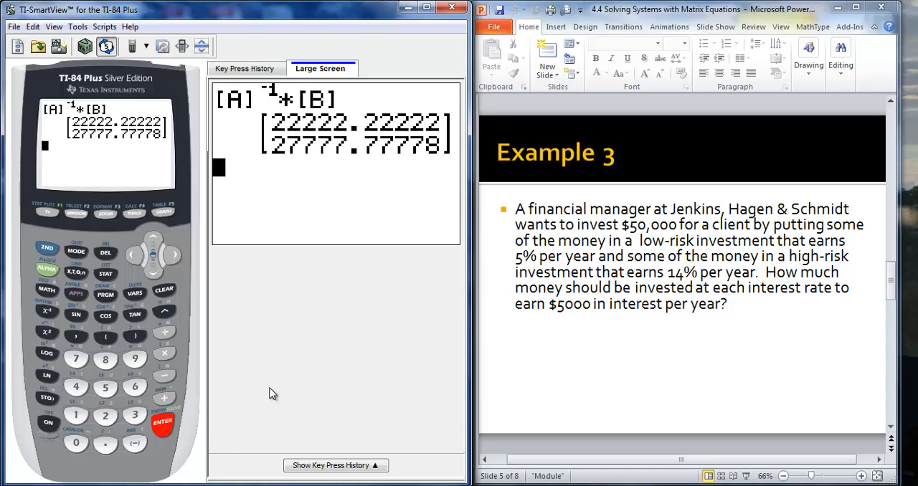
mouse_move(129, 179)
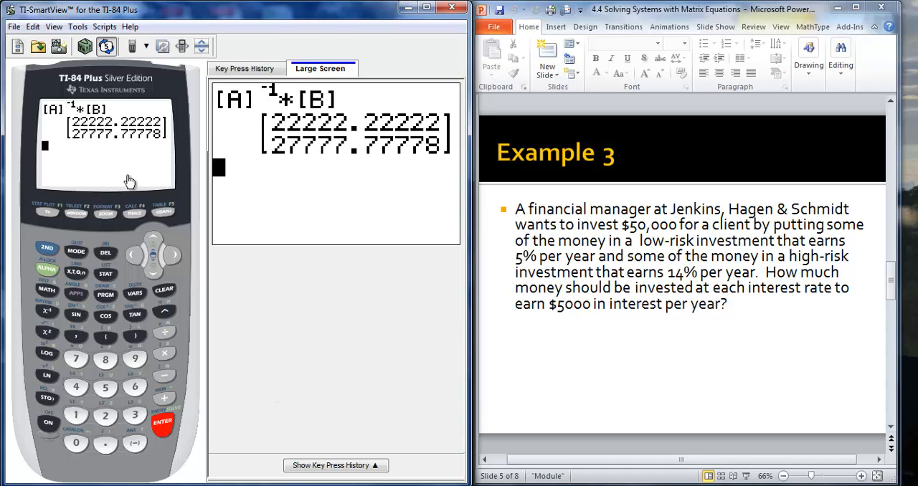
mouse_move(85, 139)
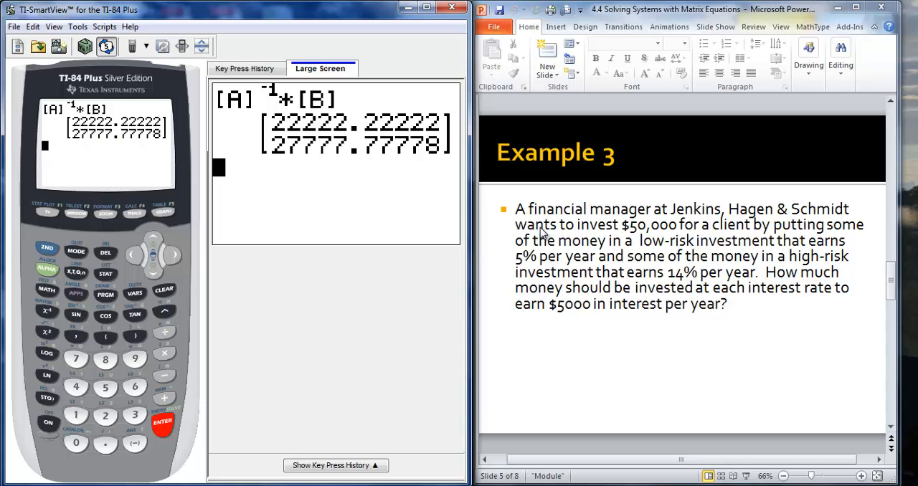
mouse_move(83, 172)
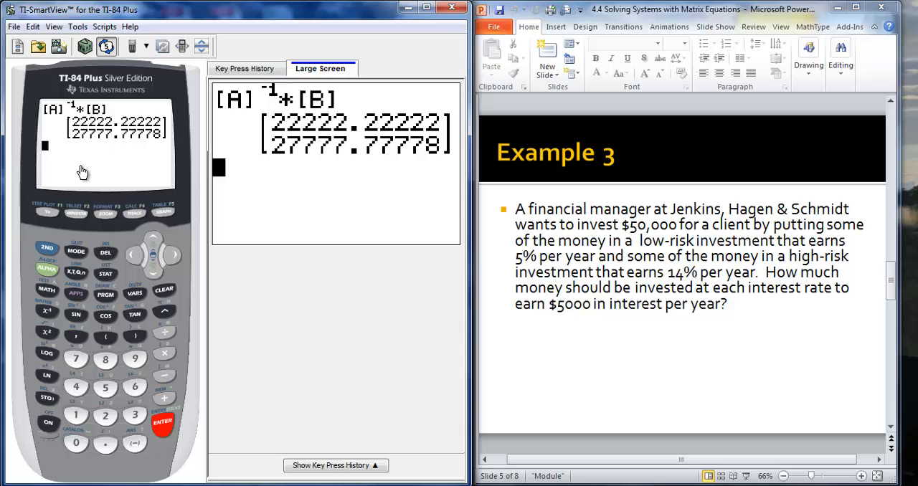
mouse_move(104, 172)
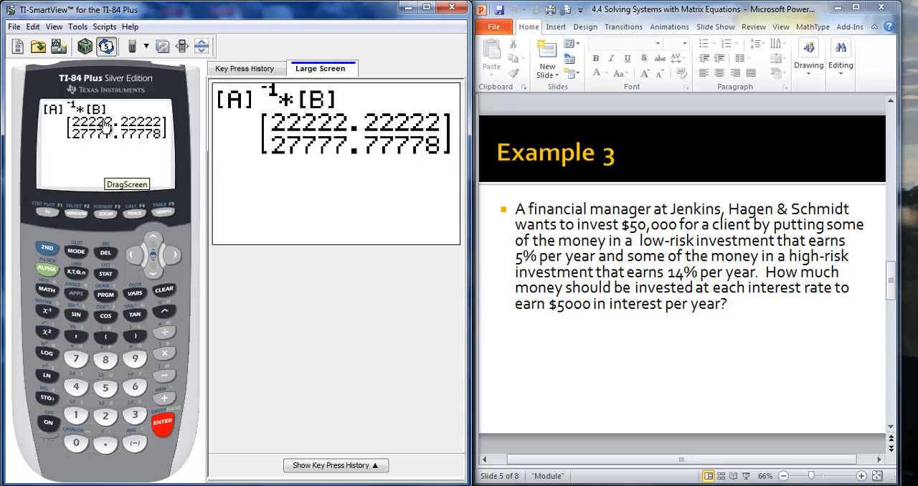
mouse_move(93, 146)
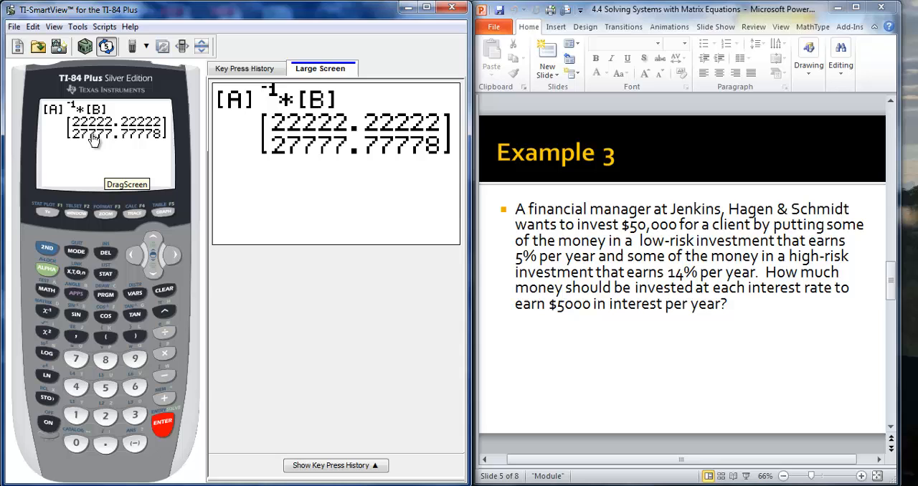
mouse_move(107, 146)
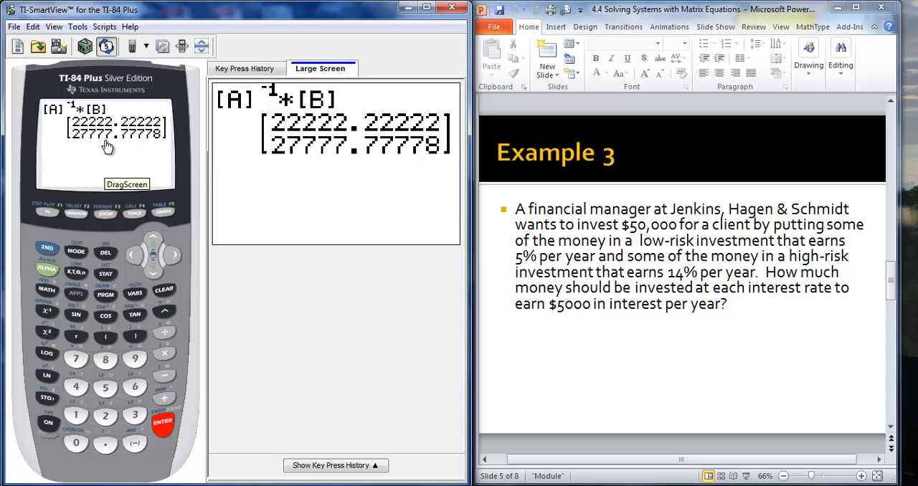
key("enter")
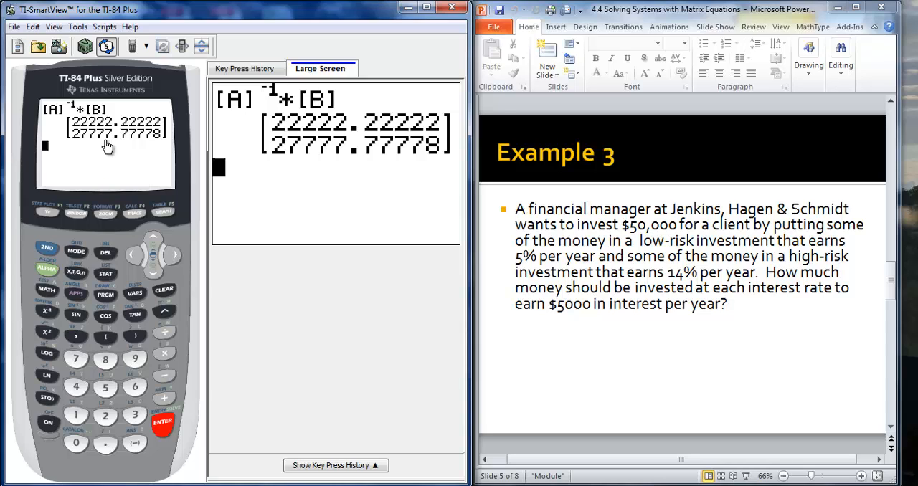